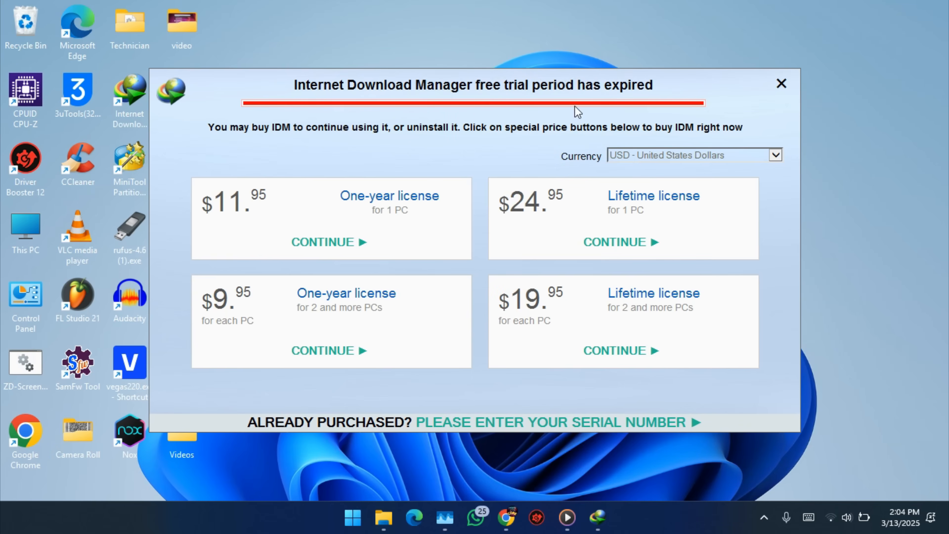
mouse_move(407, 119)
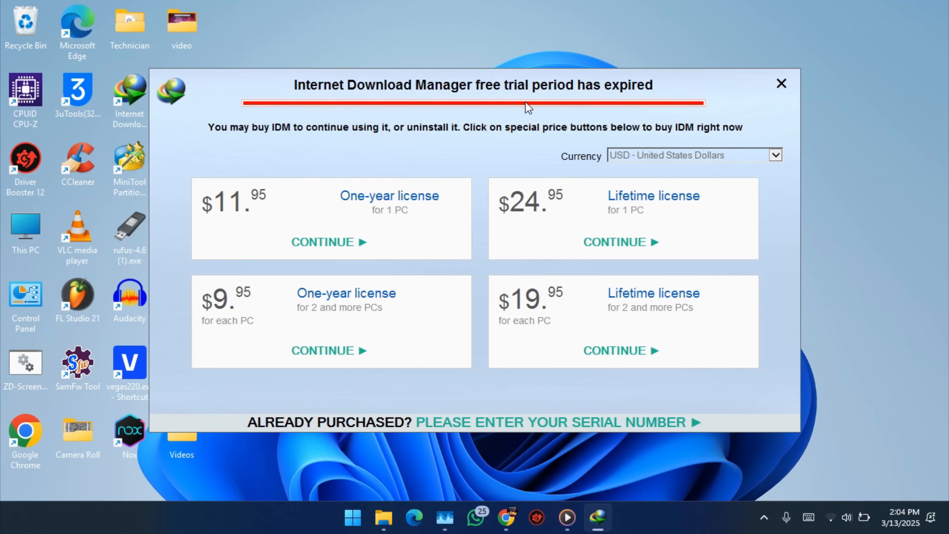
mouse_move(781, 85)
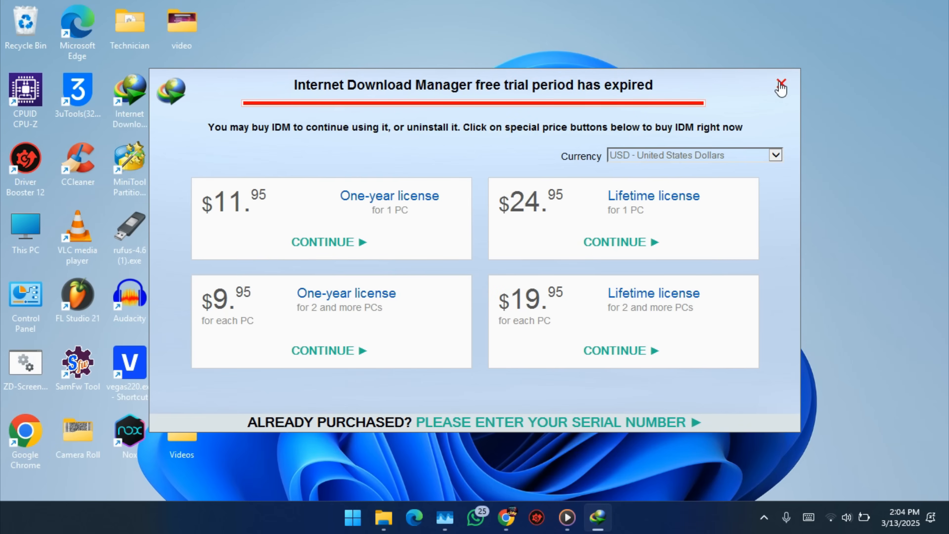
Close IDM's 'free trial period has expired' purchase notice, leaving the desktop.
left_click(782, 84)
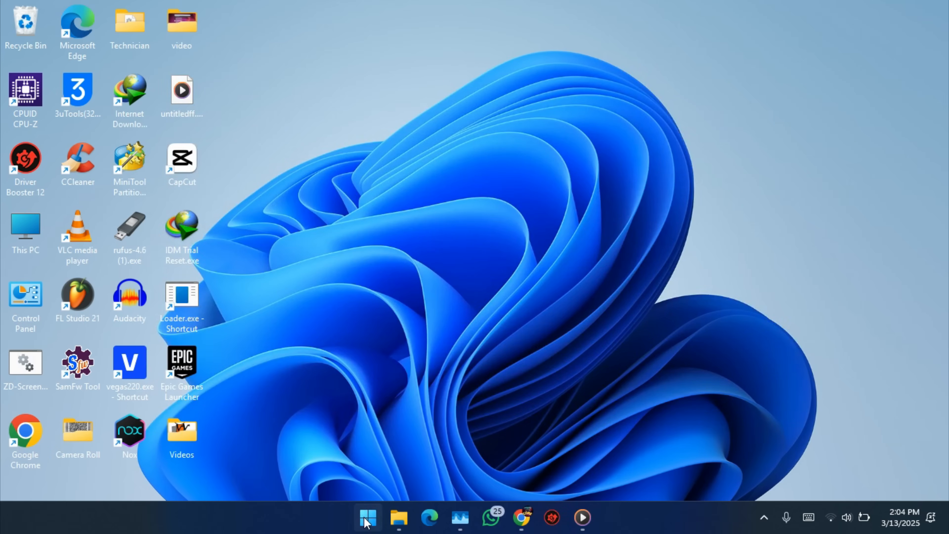
mouse_move(429, 279)
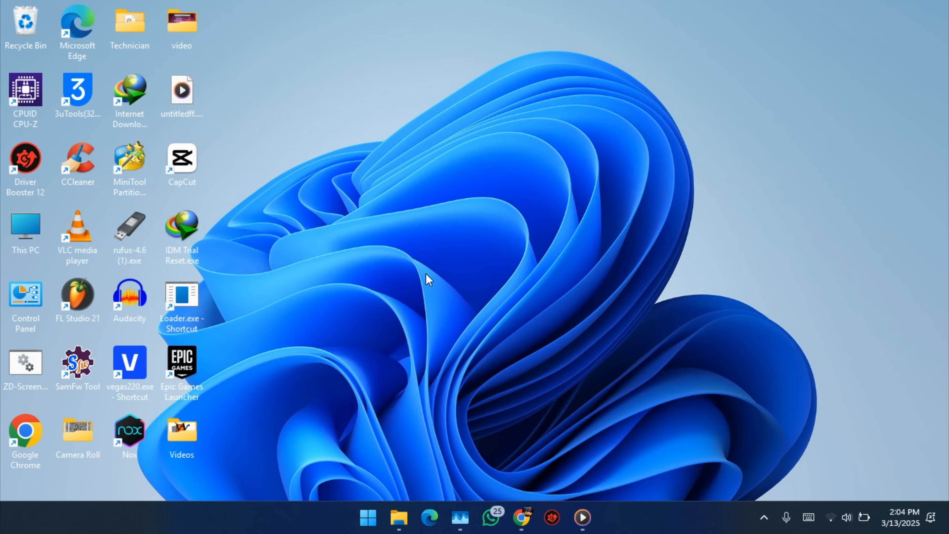
key("Win+r")
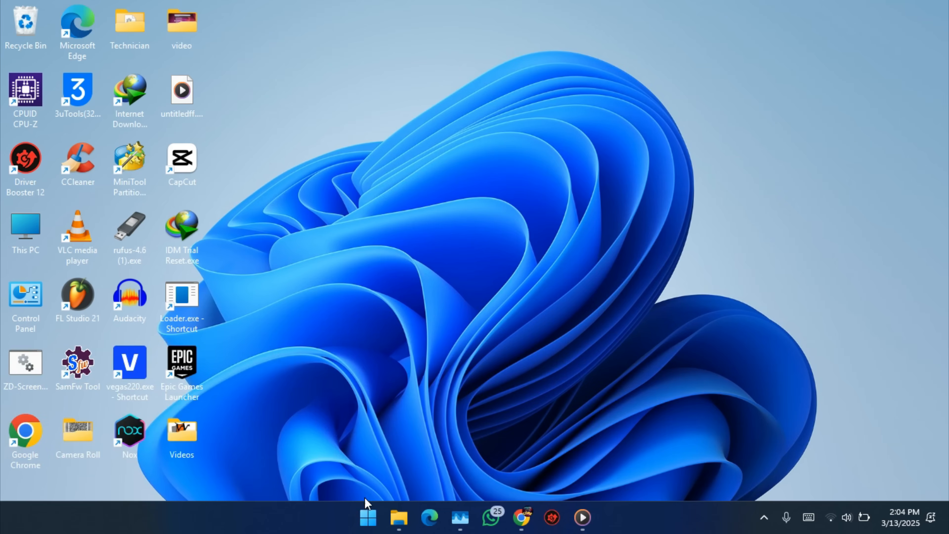
Launch Registry Editor via search ('regi') and navigate to HKEY_CURRENT_USER\Software\DownloadManager.
left_click(368, 517)
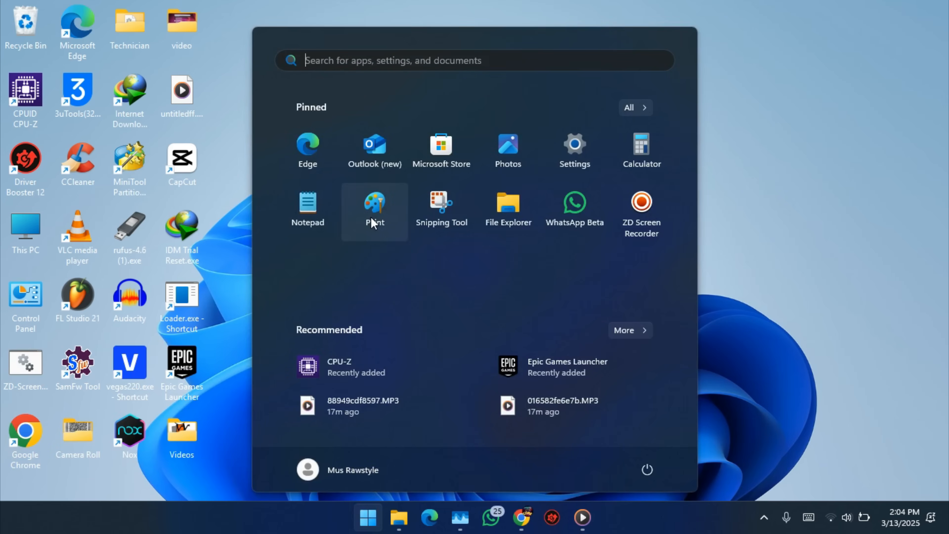
type("regi")
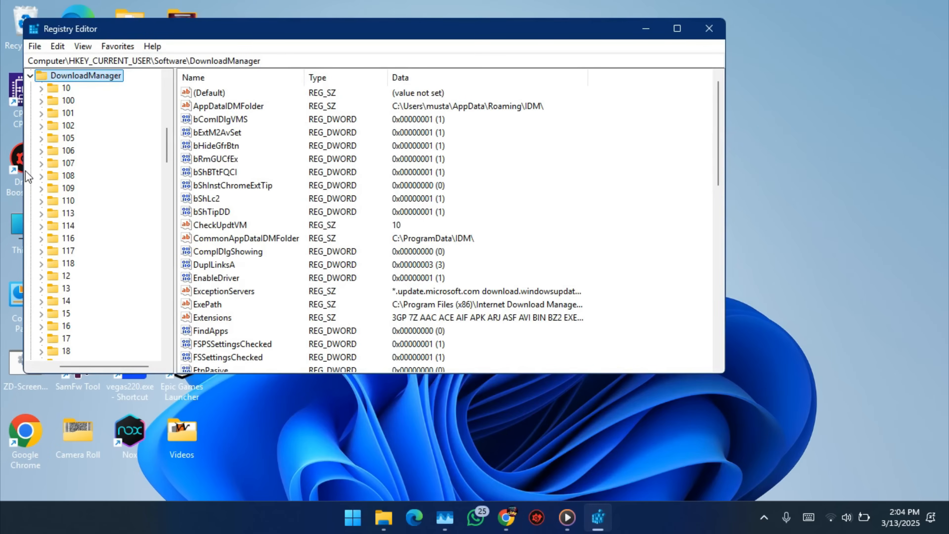
left_click(59, 113)
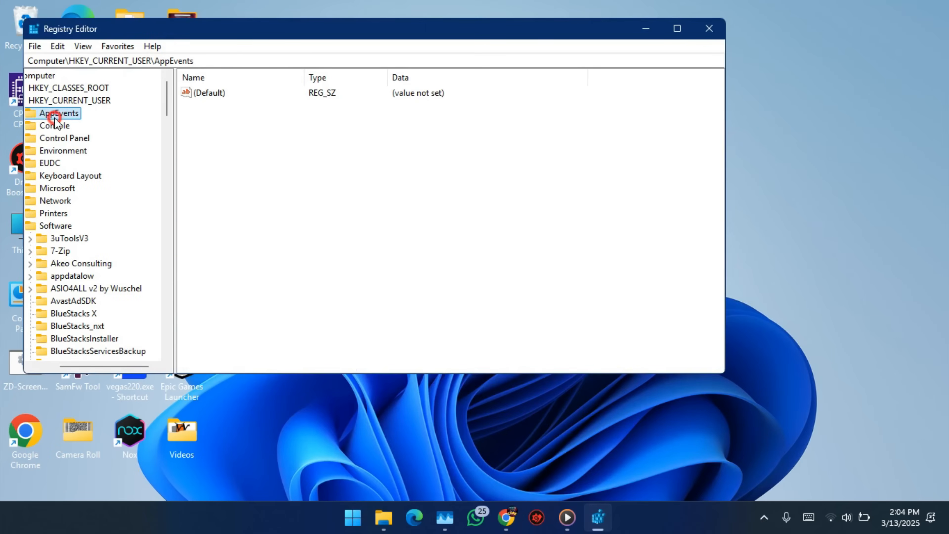
left_click(64, 137)
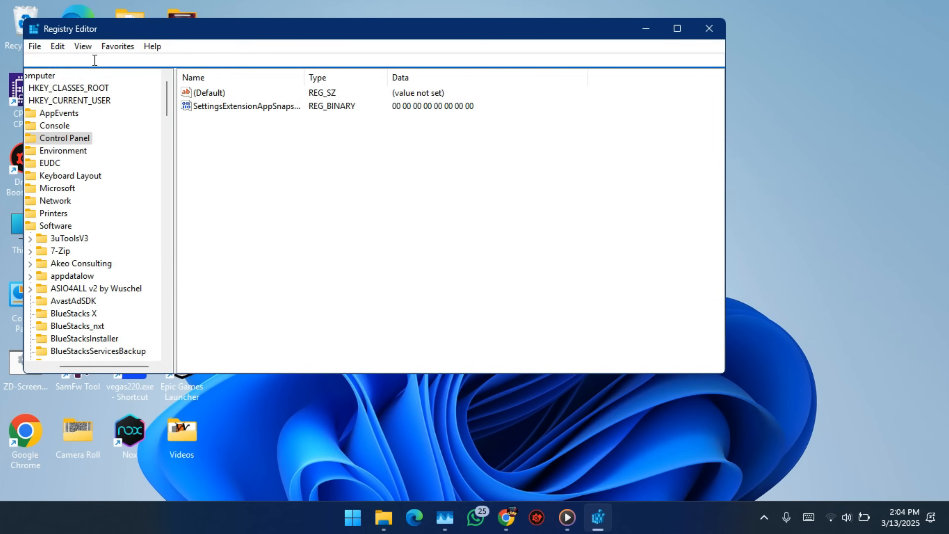
right_click(94, 59)
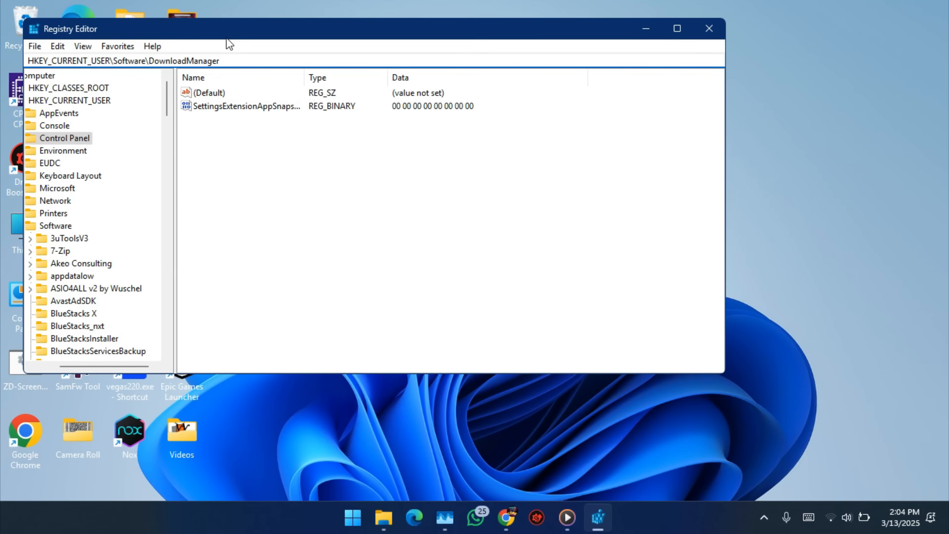
left_click(91, 352)
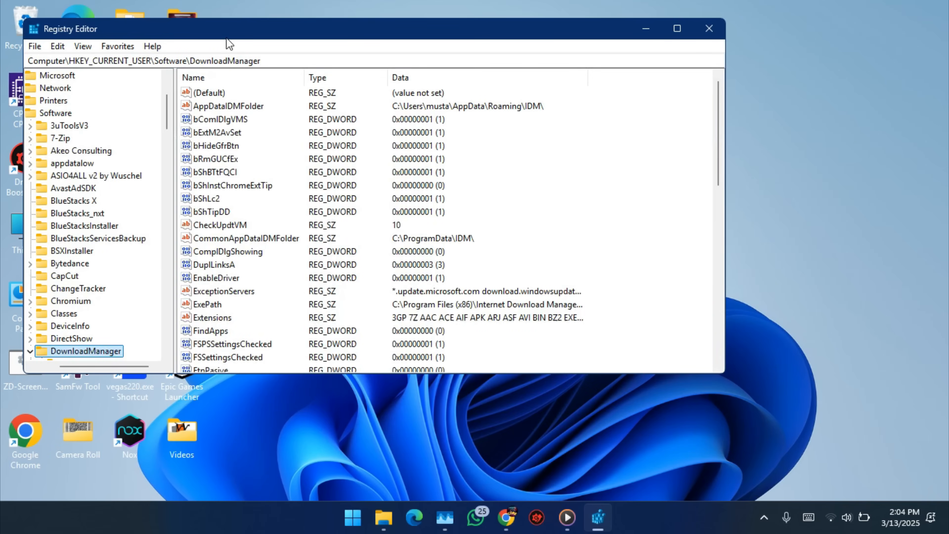
mouse_move(100, 364)
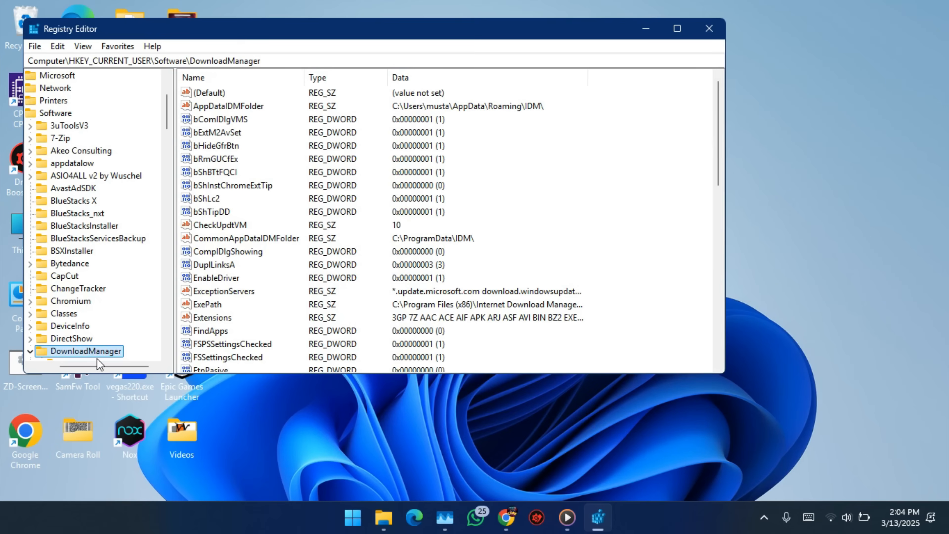
mouse_move(243, 245)
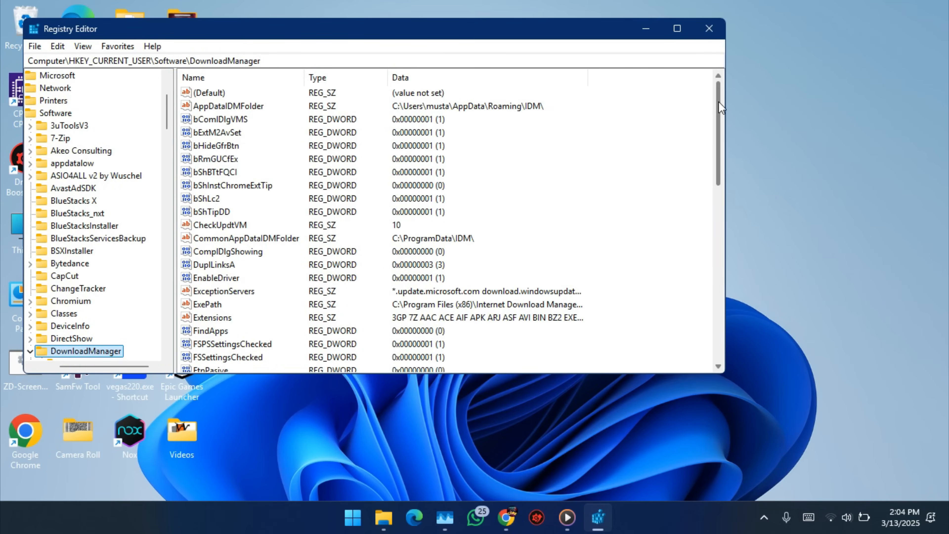
Change CheckUpdtVM's value data from 10 to 0, then close Registry Editor.
scroll("down", 3)
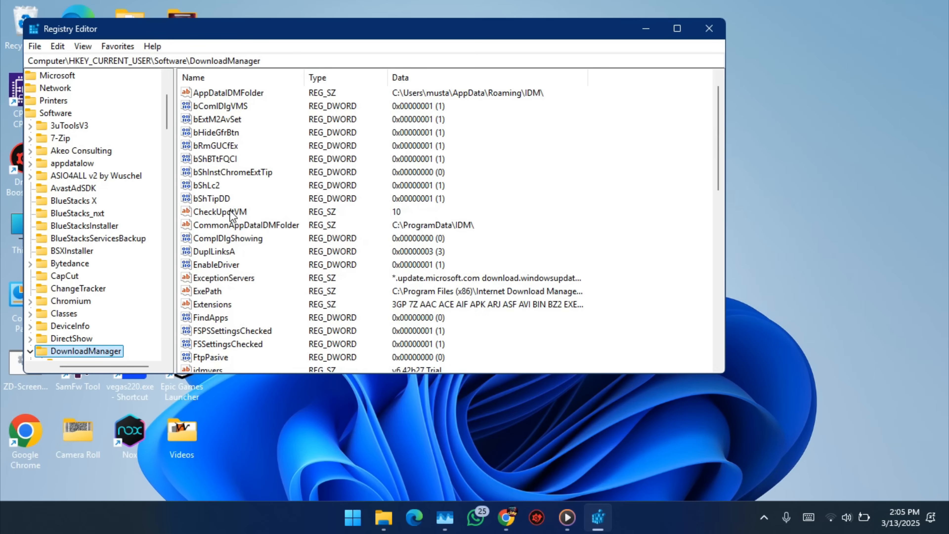
double_click(219, 211)
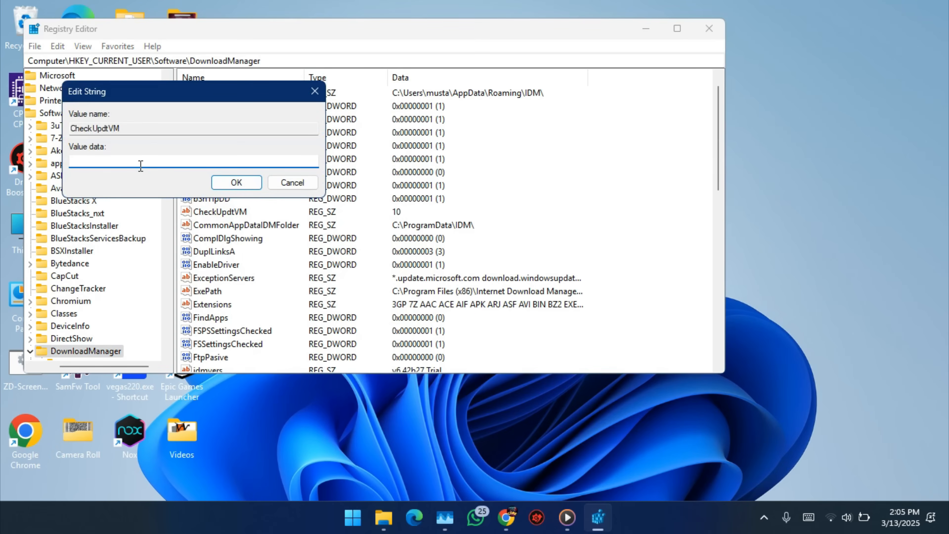
type("0")
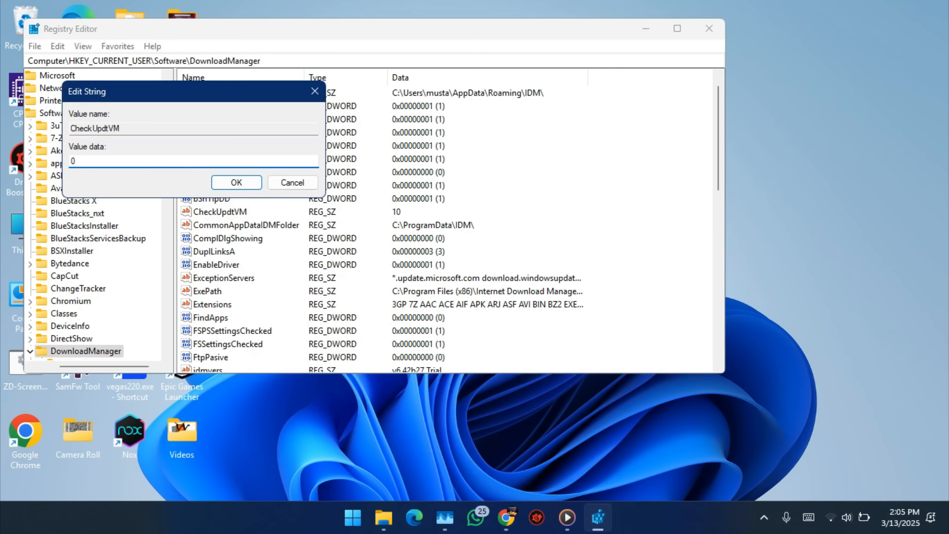
left_click(235, 183)
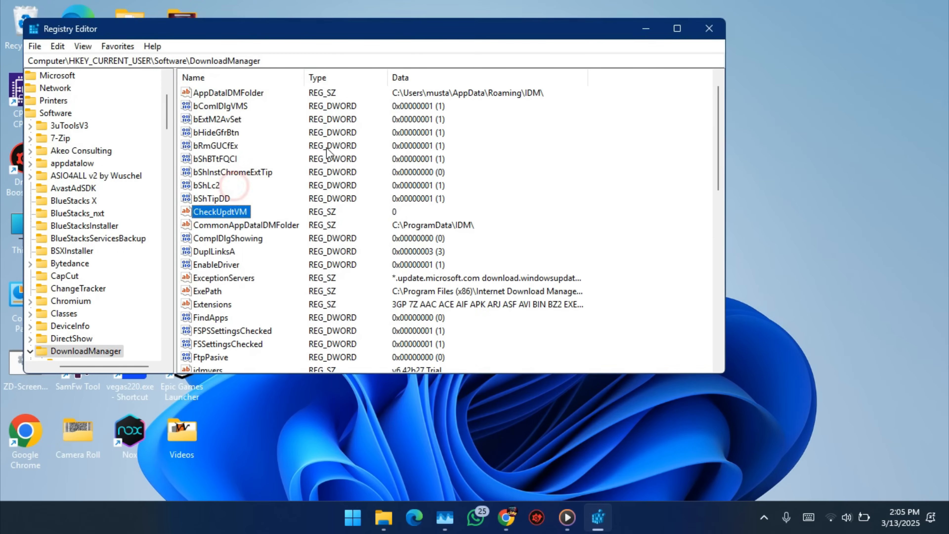
left_click(709, 29)
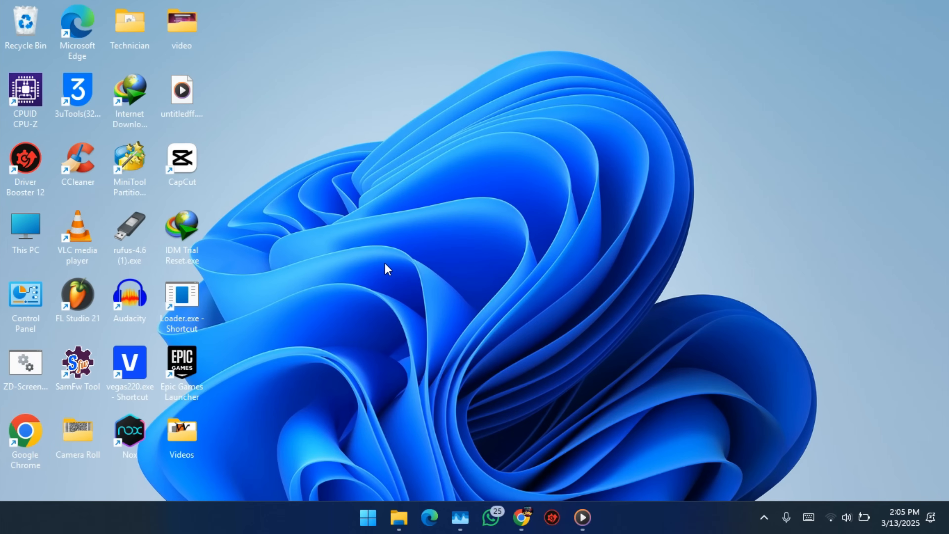
mouse_move(405, 273)
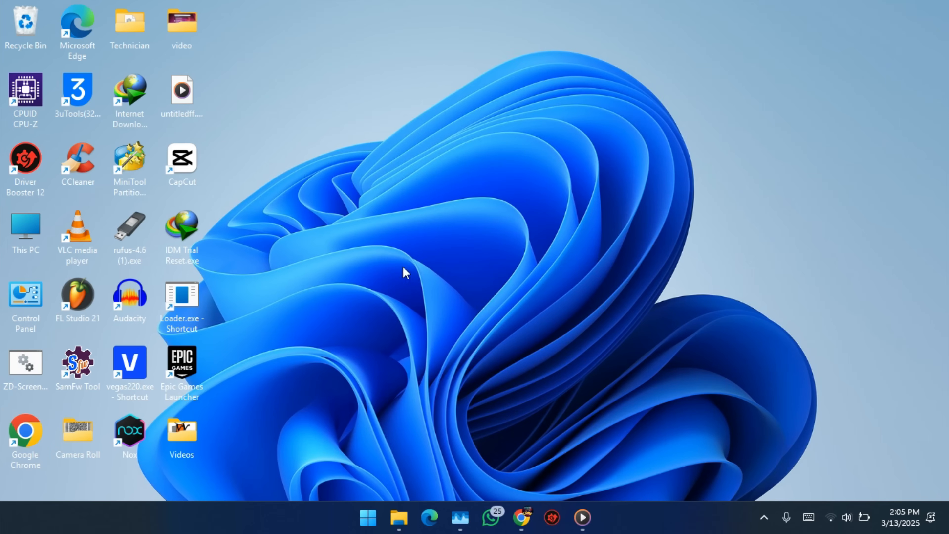
mouse_move(342, 256)
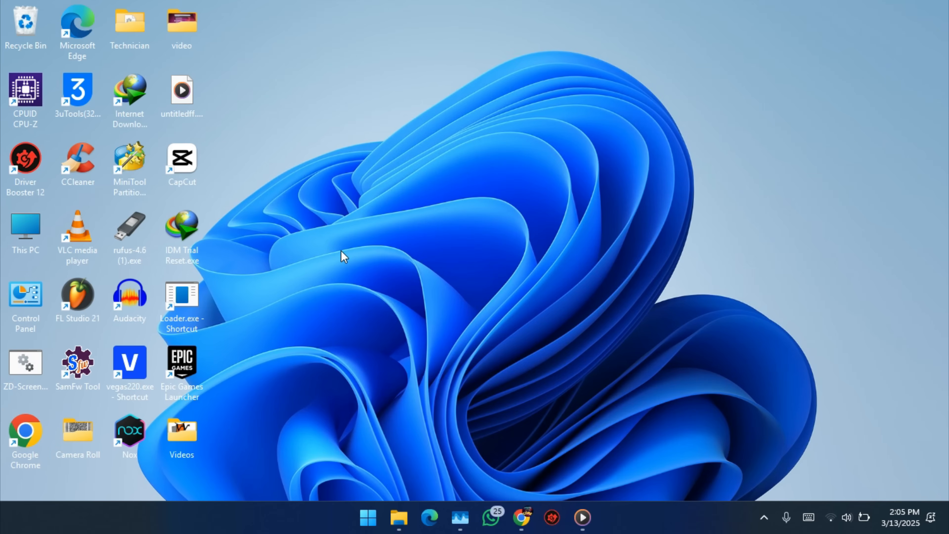
mouse_move(574, 221)
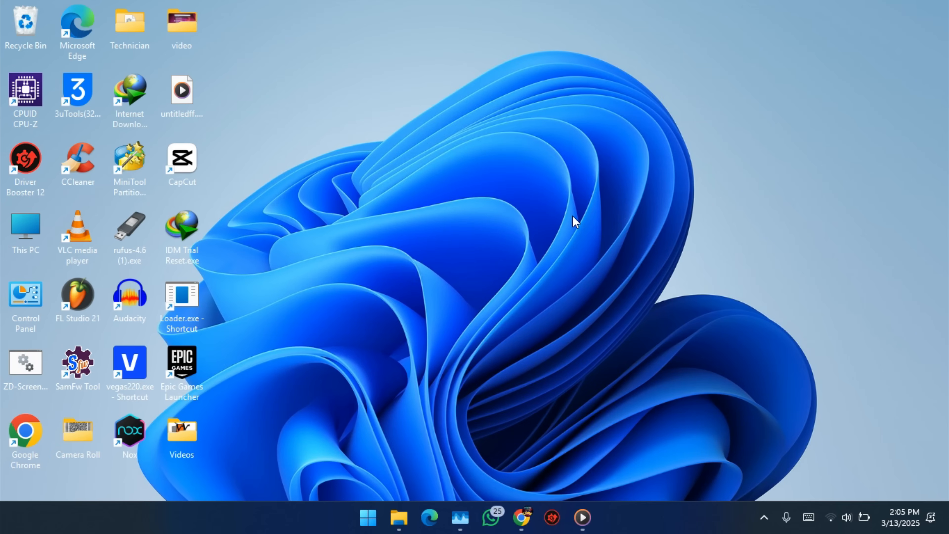